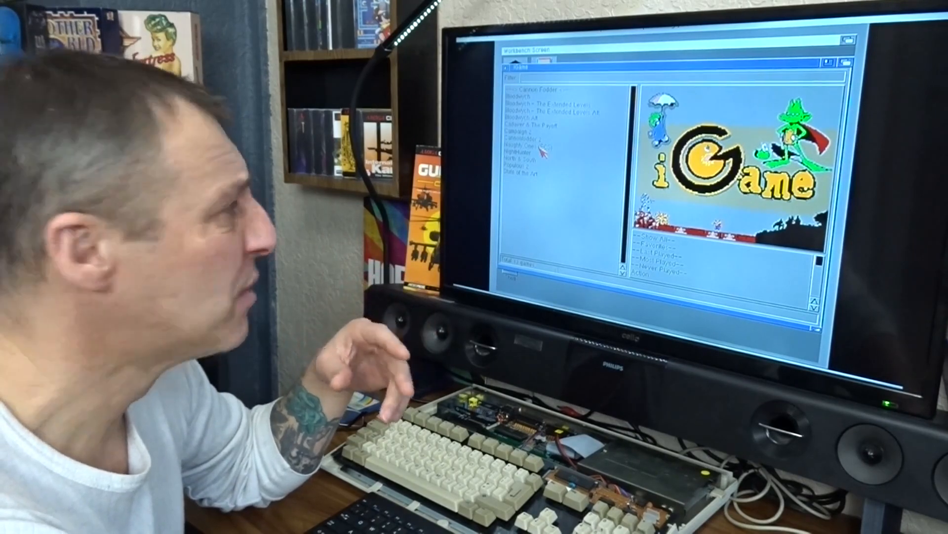
Quit the iGame launcher via its close gadget, returning to the Workbench desktop.
left_click(533, 147)
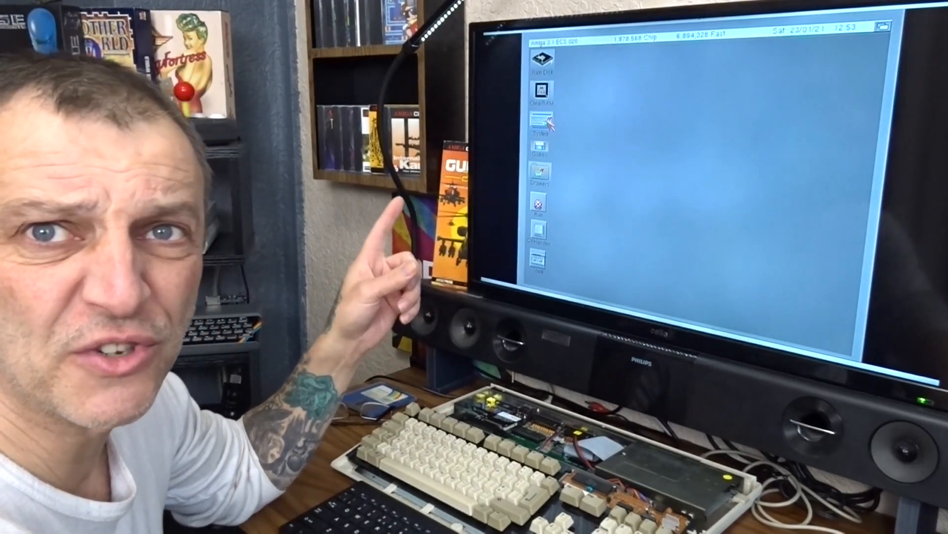
Open the System drive to reach and edit the WHDLoad.prefs file.
double_click(537, 129)
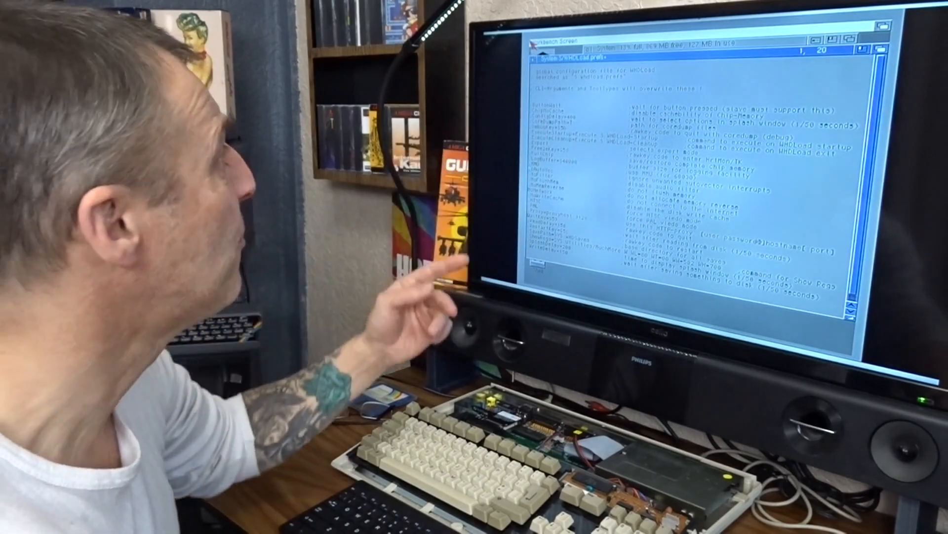
Close the edited WHDLoad.prefs editor so iGame shows again.
left_click(542, 34)
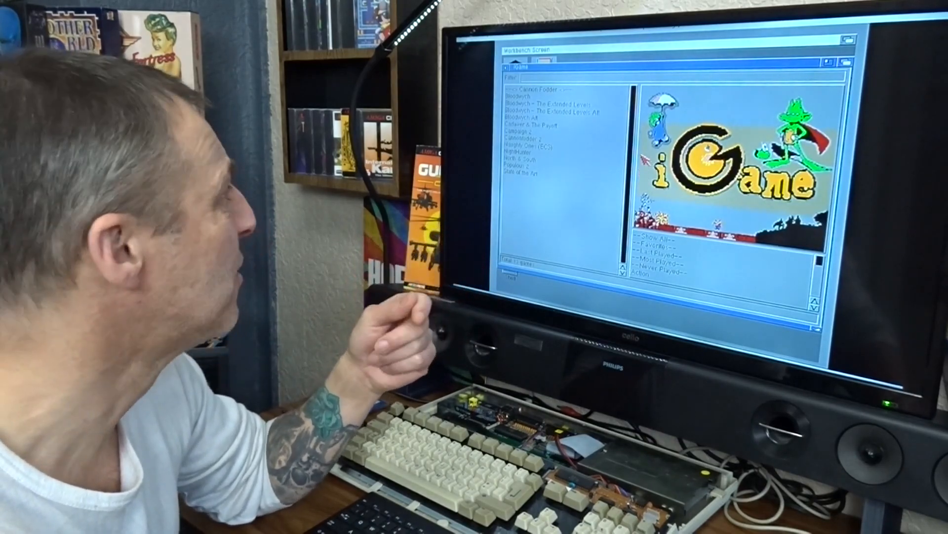
Select a game in the list to show its screenshot preview and genre pane.
left_click(544, 142)
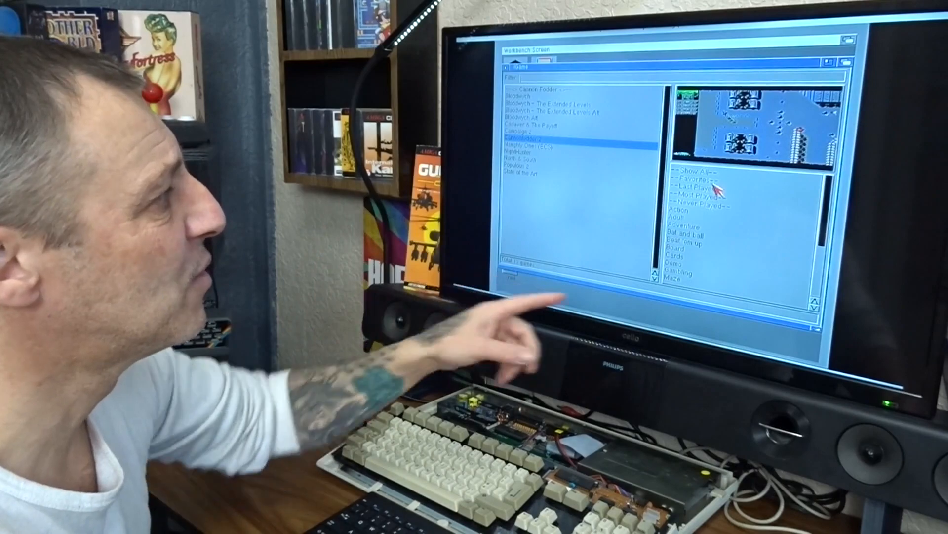
Filter the list by --Most Played--, then by --Never Played-- games.
left_click(689, 176)
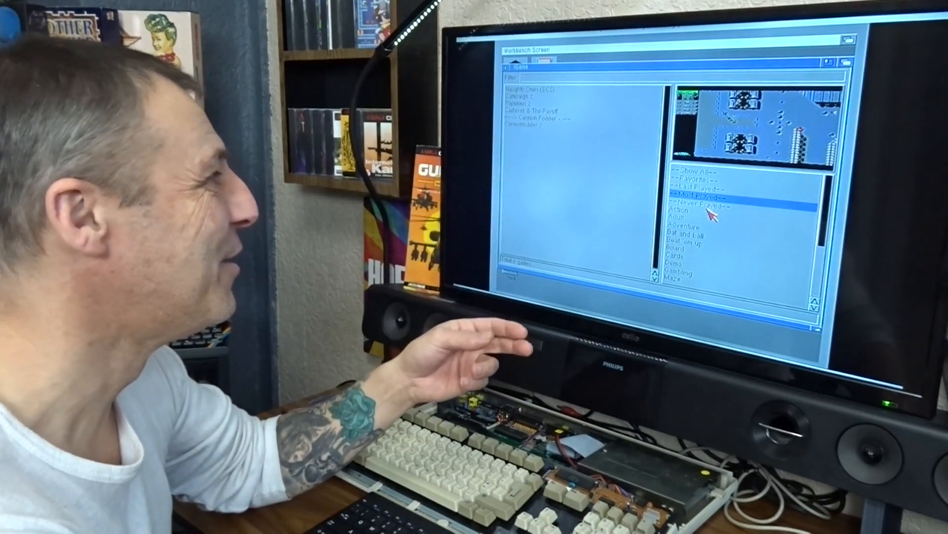
left_click(701, 206)
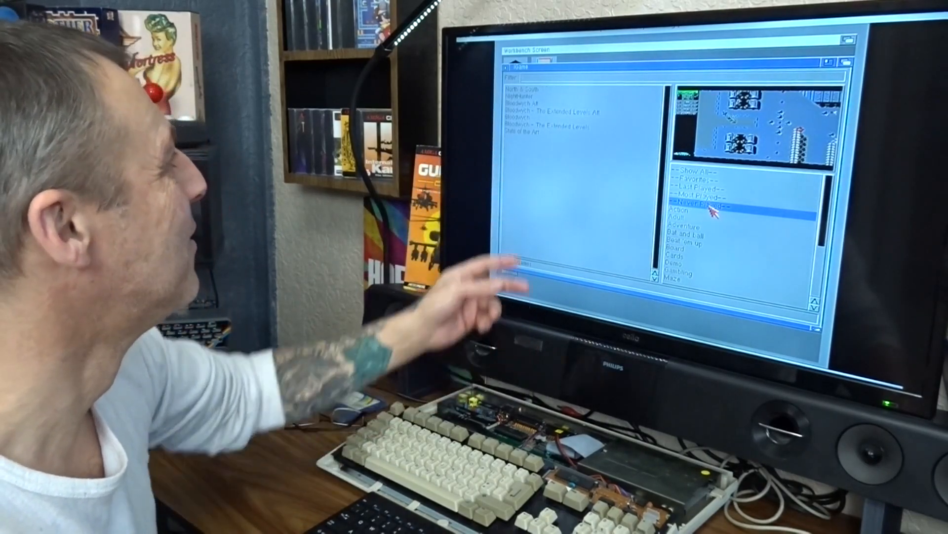